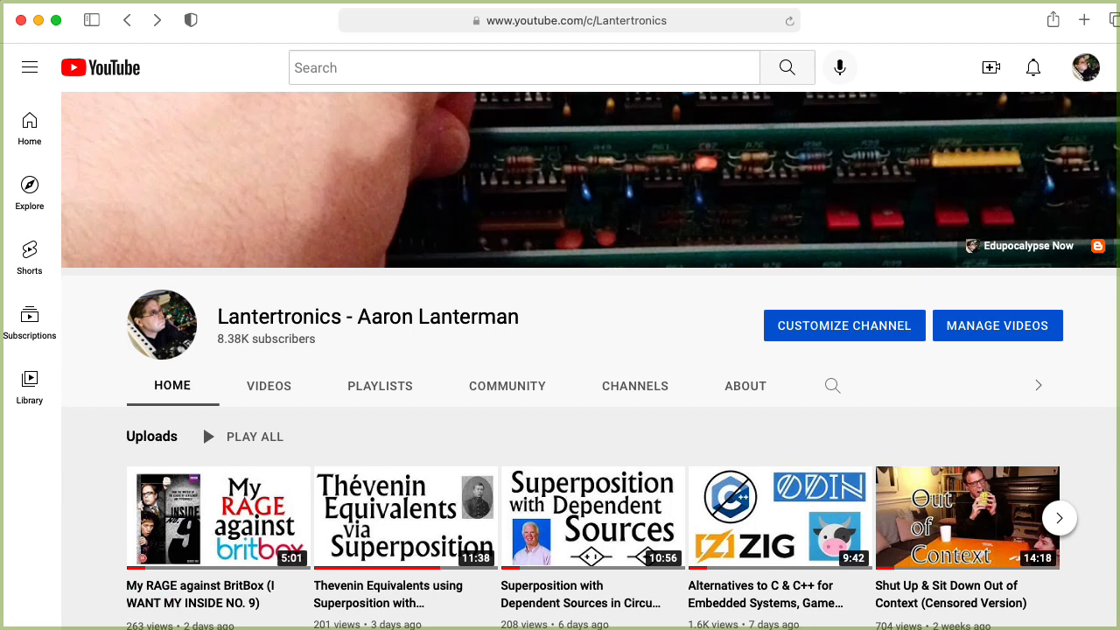
- Scroll the Lantertronics channel Home to the Analog Electronics Classes playlist shelf
{"action": "scroll", "scroll_direction": "down", "scroll_amount": 3}
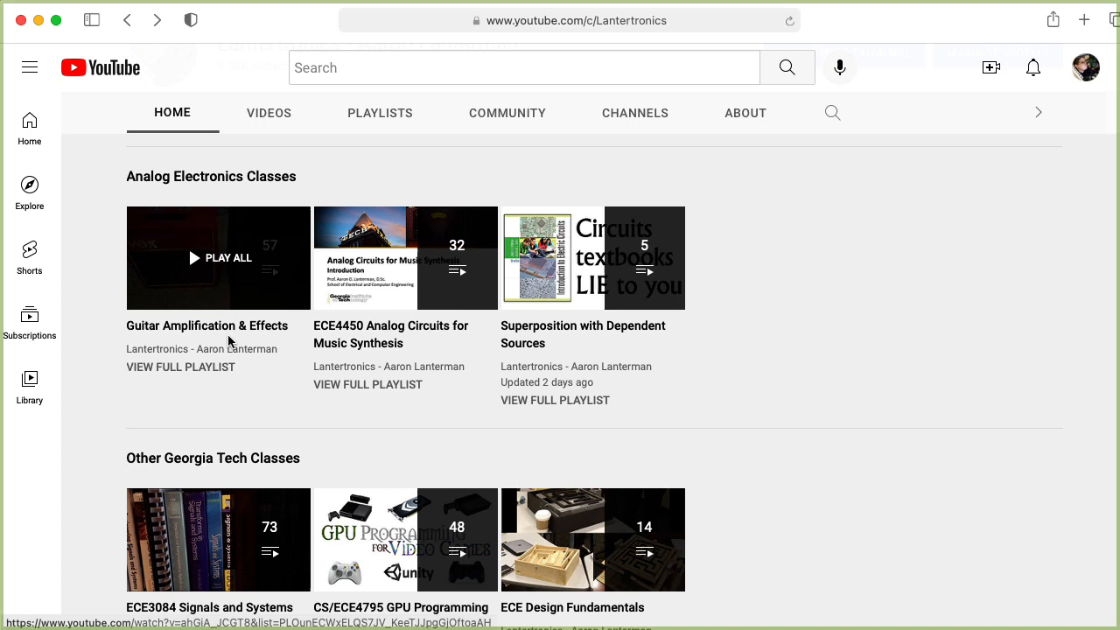
{"action": "left_click", "coordinate": [217, 257]}
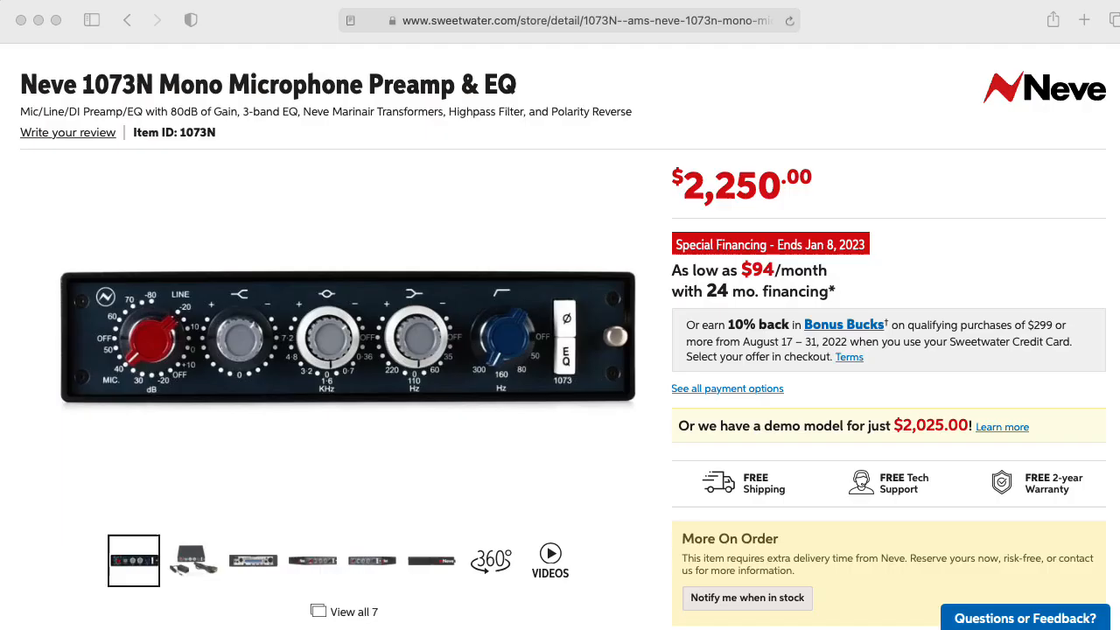
- Enter en.wikipedia.org/wiki/Transistor in the address bar from the Neve 1073N page
{"action": "type", "text": "en.wikipedia.org/wiki/Transistor"}
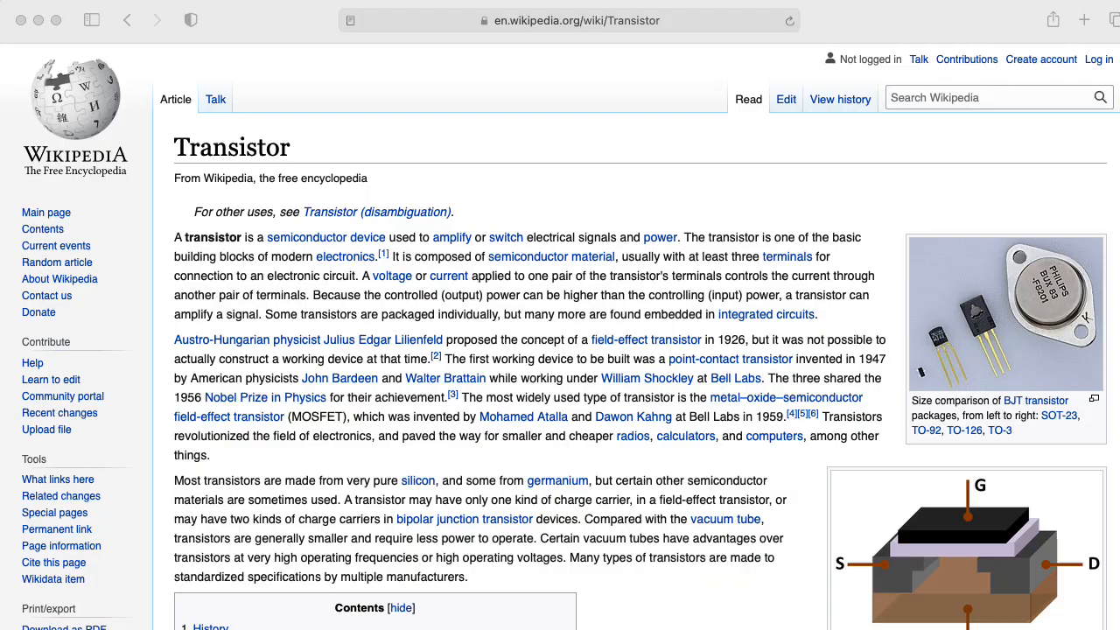
- Scroll the Wikipedia Transistor article down to its Contents box
{"action": "scroll", "scroll_direction": "down", "scroll_amount": 3}
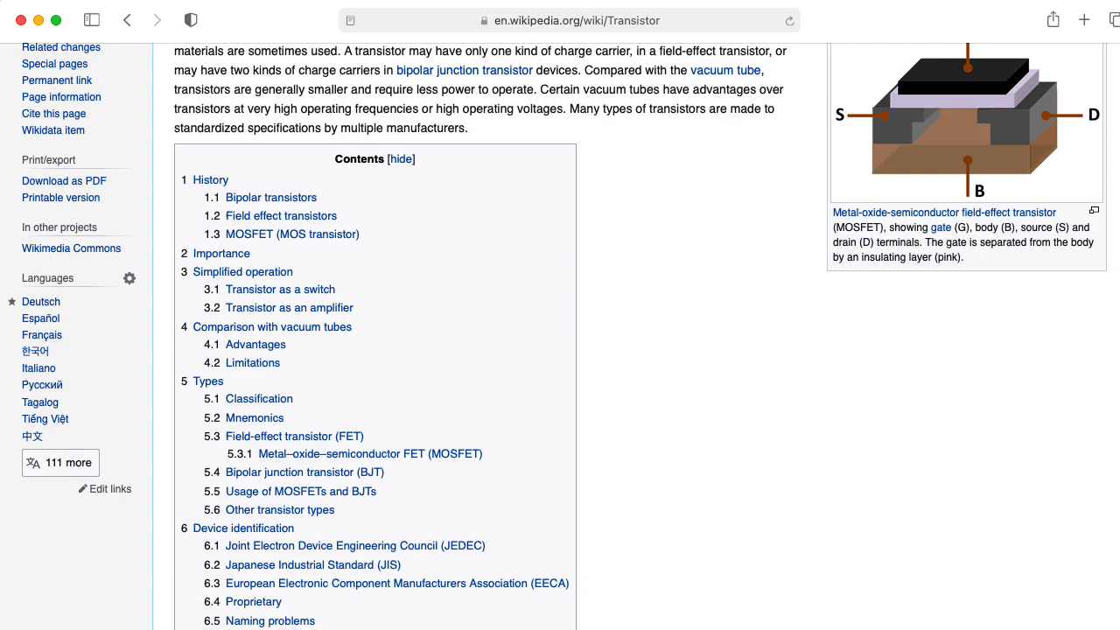
{"action": "scroll", "scroll_direction": "down", "scroll_amount": 3}
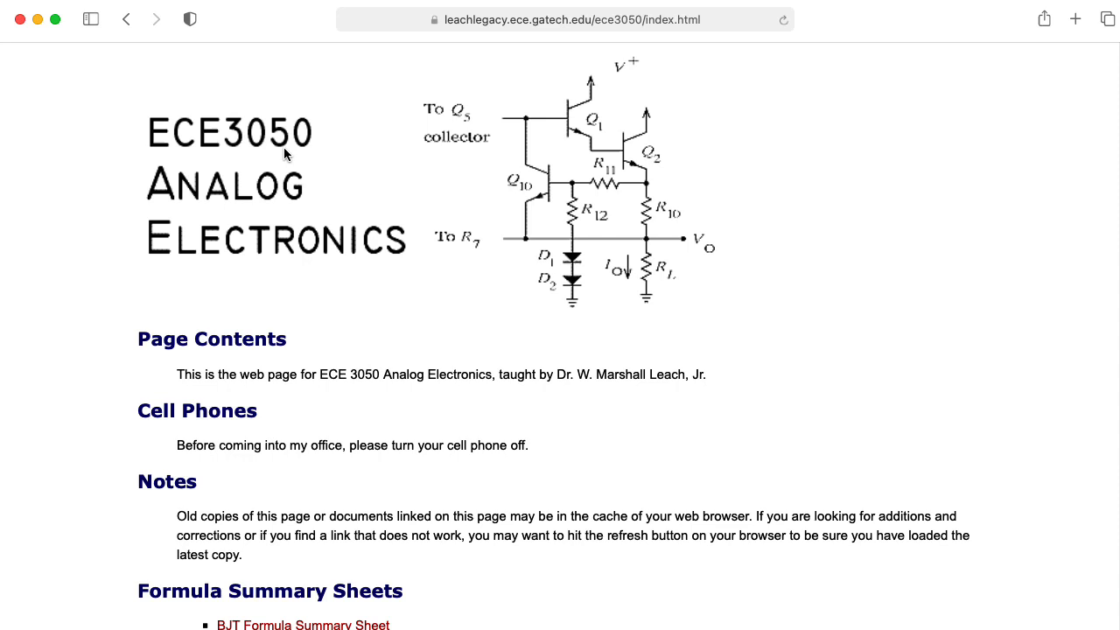
- Scroll through the ECE3050 Analog Electronics page's contents and formula sheets
{"action": "scroll", "scroll_direction": "down", "scroll_amount": 3}
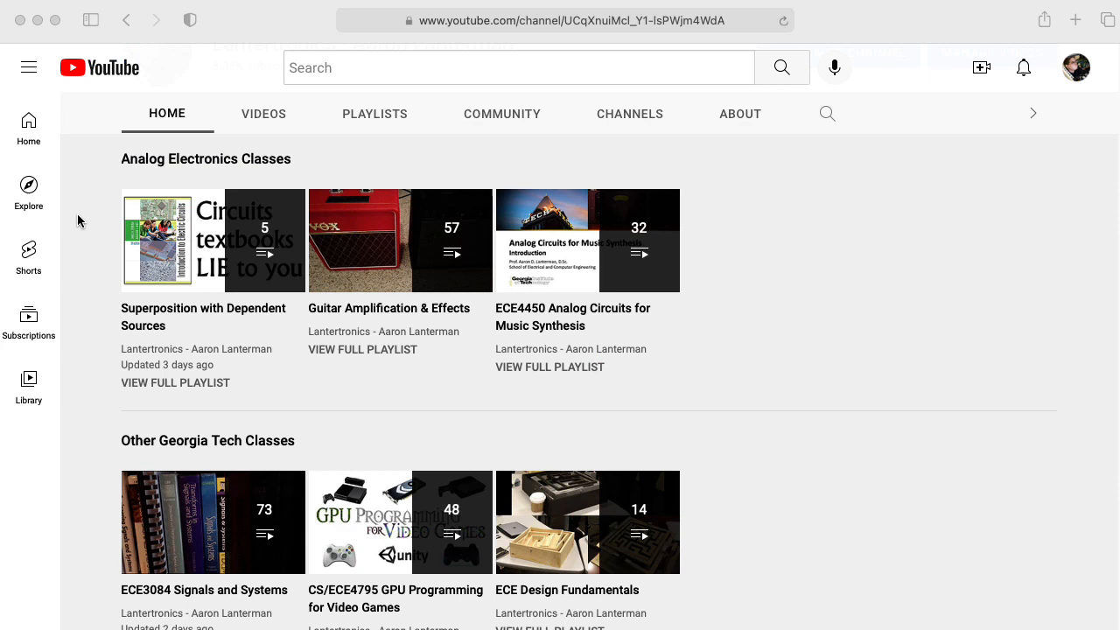
{"action": "mouse_move", "coordinate": [279, 178]}
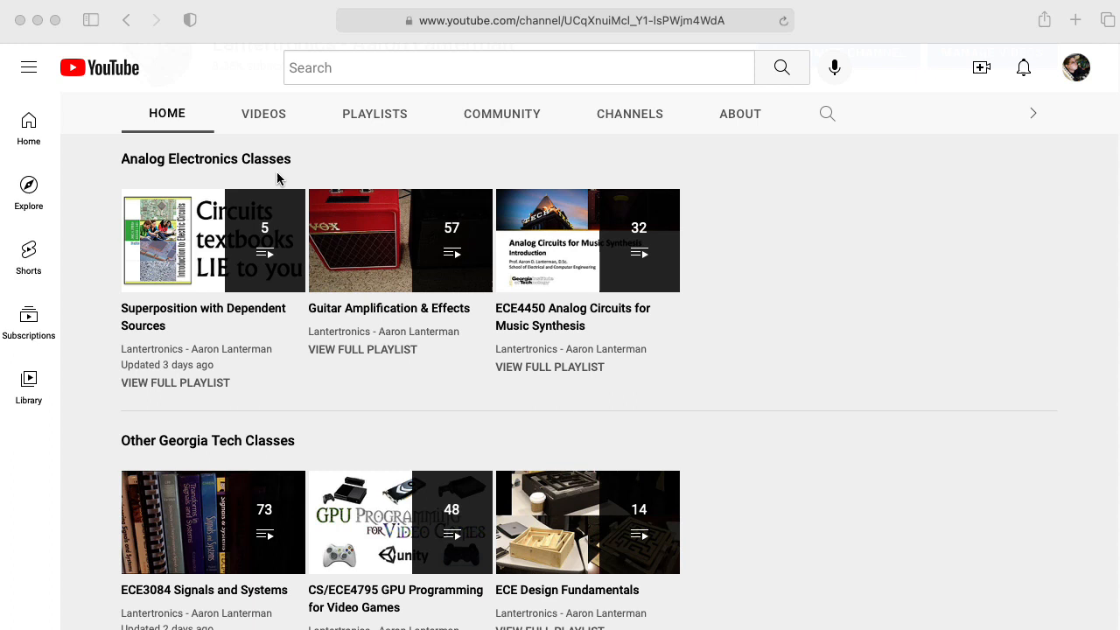
{"action": "mouse_move", "coordinate": [94, 246]}
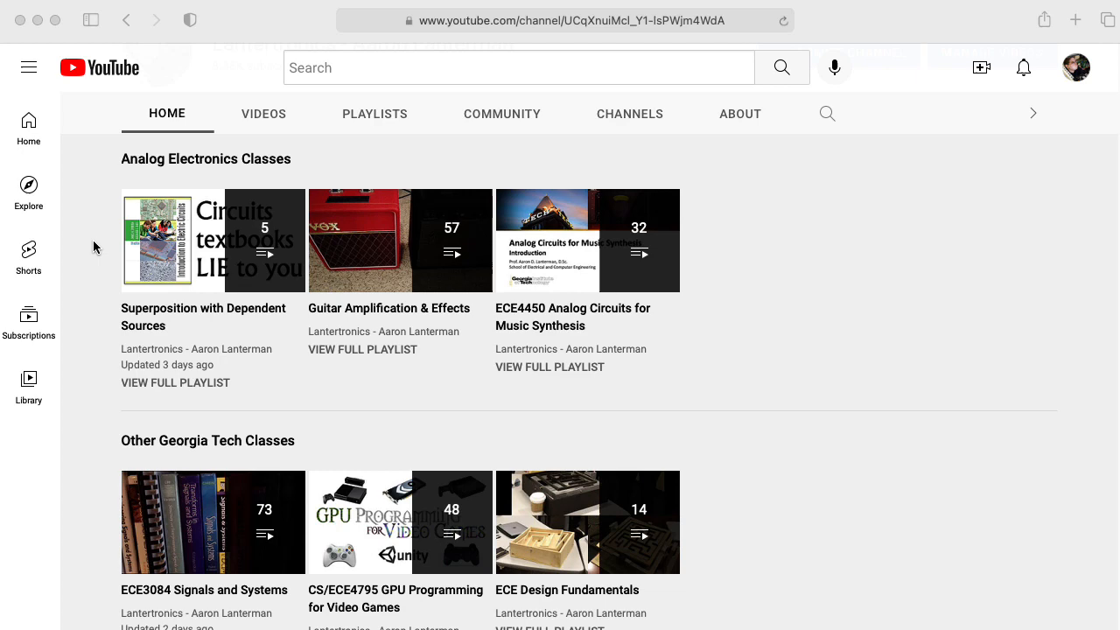
- Open the ECE Design Fundamentals playlist from the Lantertronics channel Home
{"action": "left_click", "coordinate": [567, 589]}
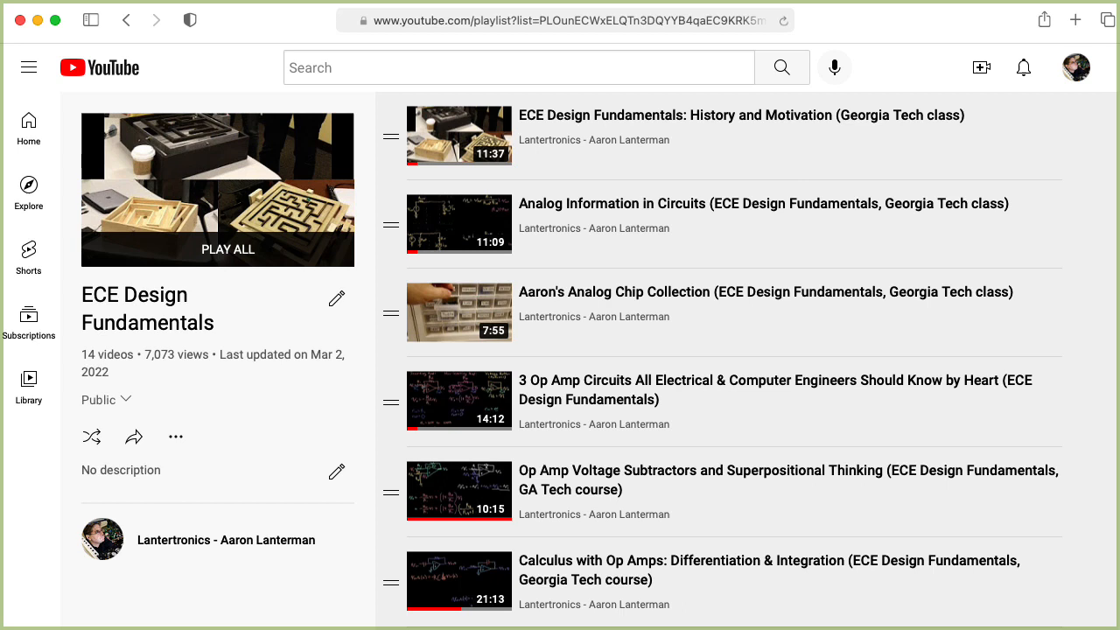
{"action": "mouse_move", "coordinate": [1048, 392]}
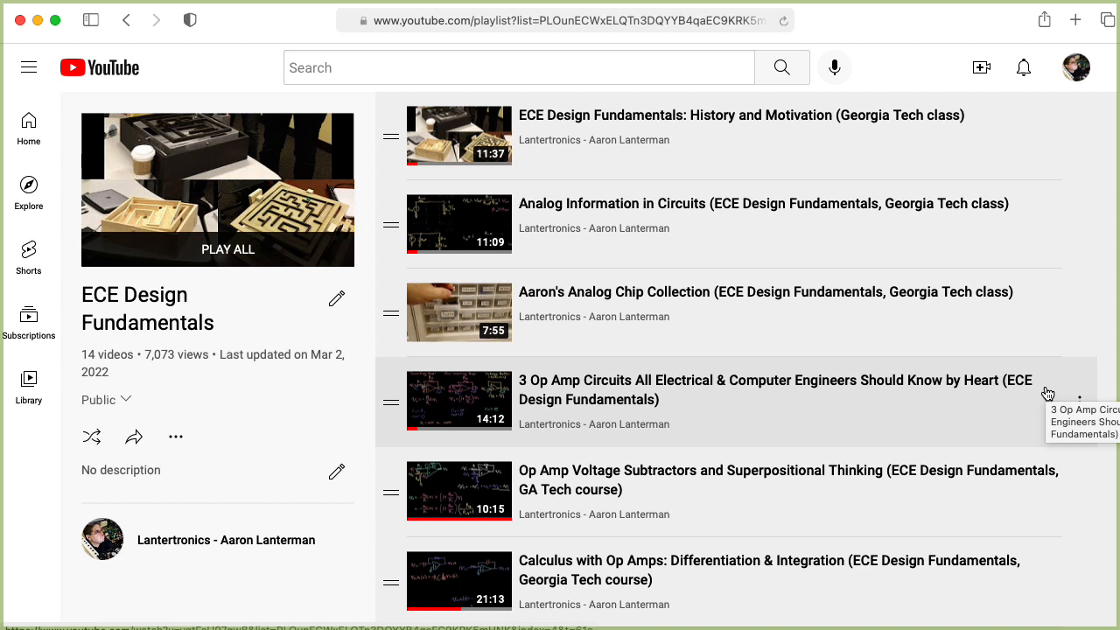
{"action": "mouse_move", "coordinate": [1058, 507]}
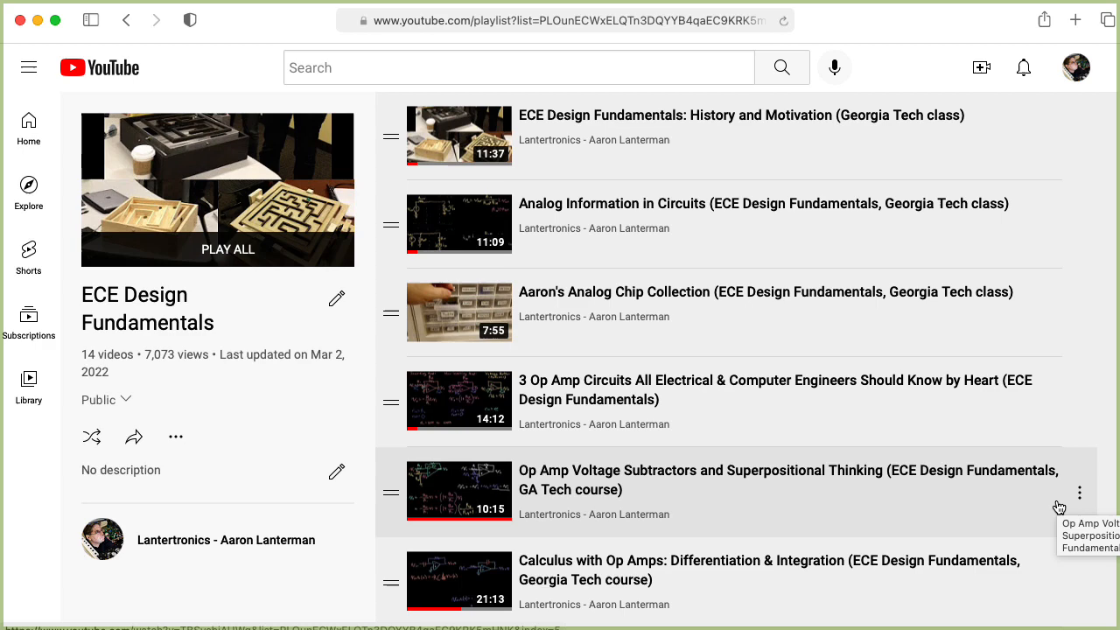
- Scroll the ECE Design Fundamentals playlist down to the signal summing and RC one-pole filter videos
{"action": "scroll", "scroll_direction": "down", "scroll_amount": 3}
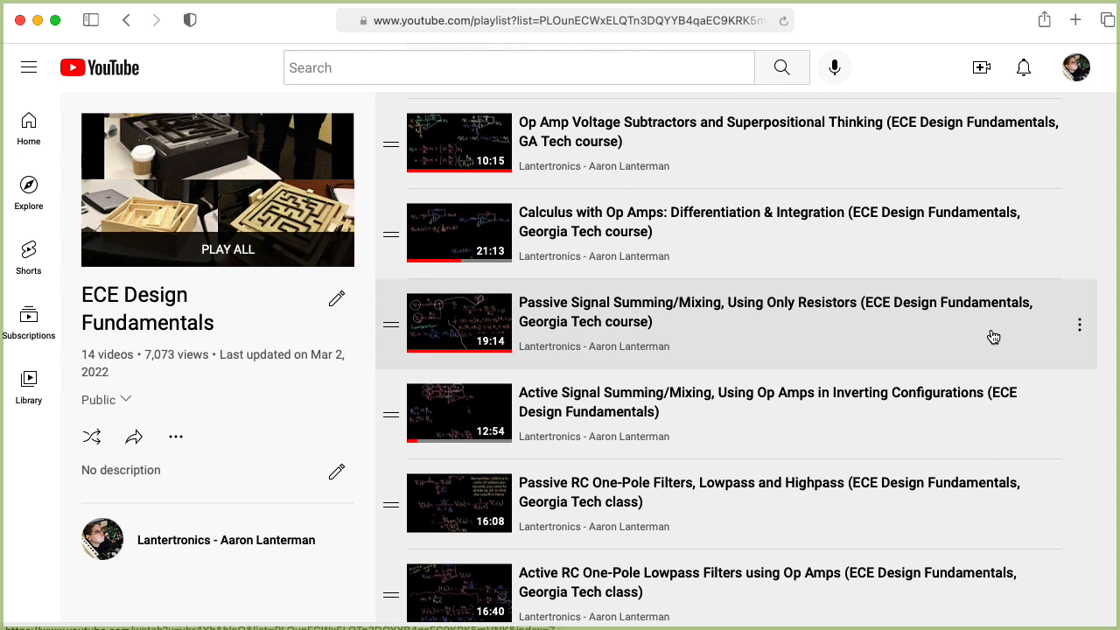
{"action": "mouse_move", "coordinate": [1048, 444]}
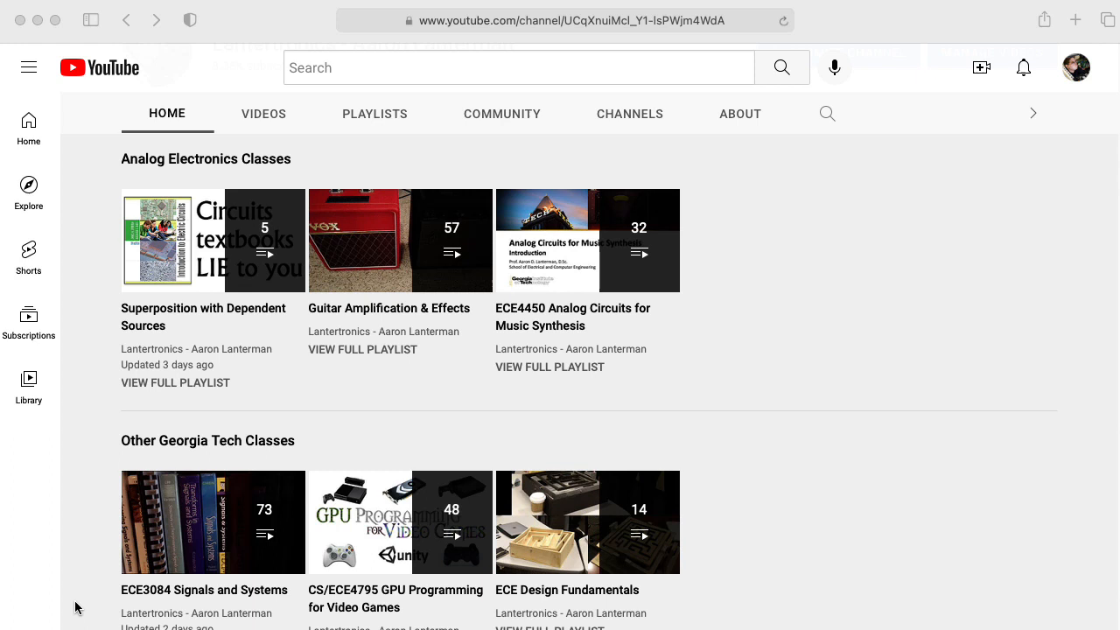
{"action": "mouse_move", "coordinate": [196, 245]}
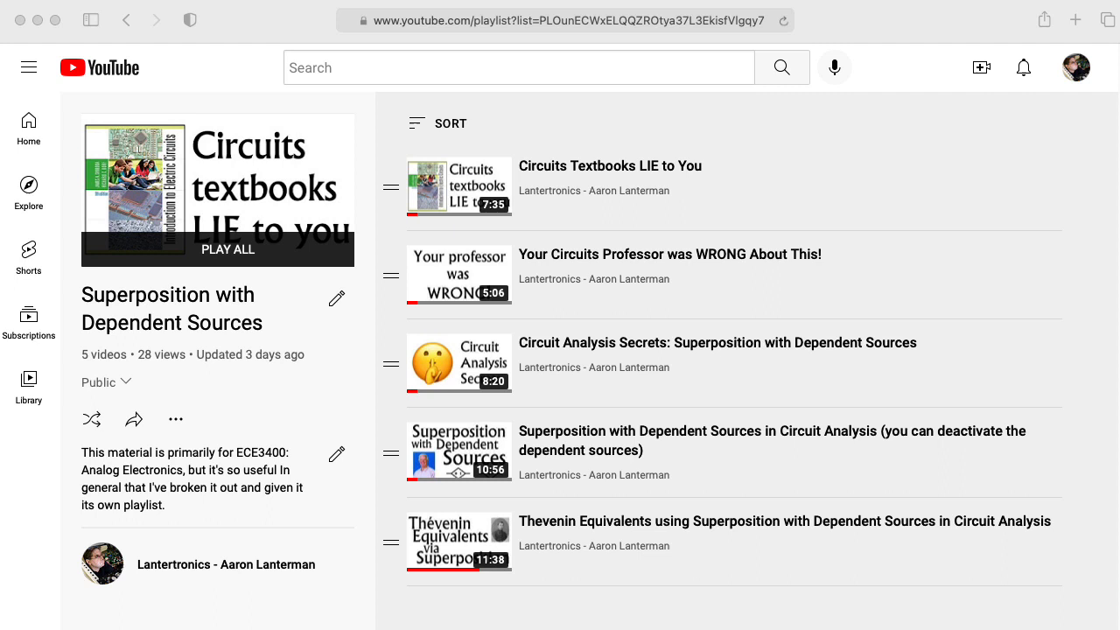
{"action": "mouse_move", "coordinate": [574, 190]}
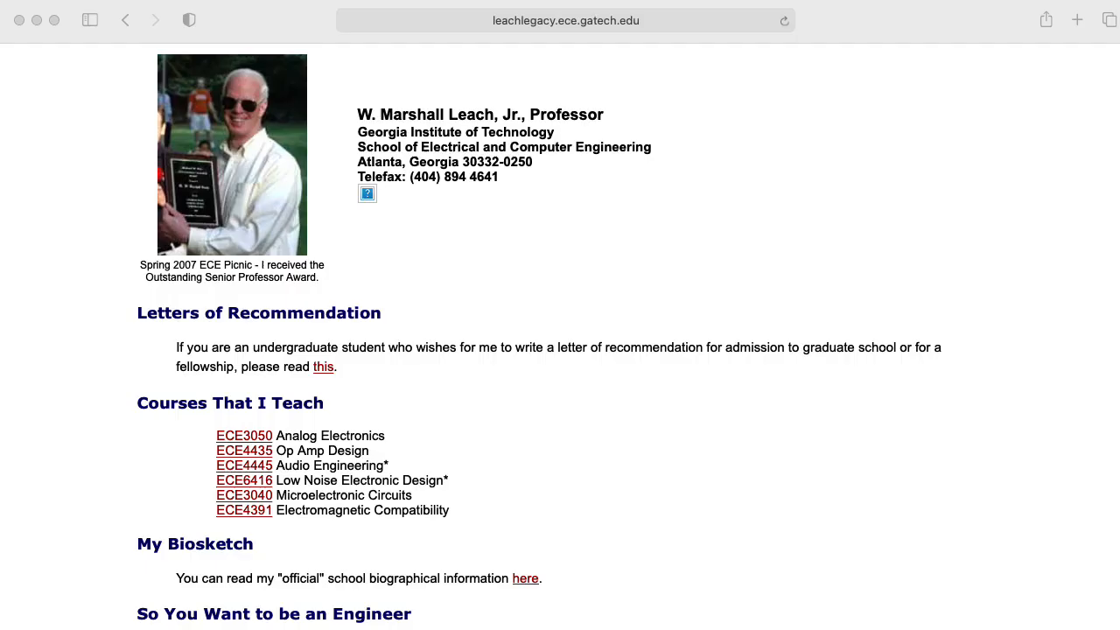
- Read superpos.pdf from the abstract through the introduction to The Principle of Superposition section
{"action": "scroll", "scroll_direction": "down", "scroll_amount": 3}
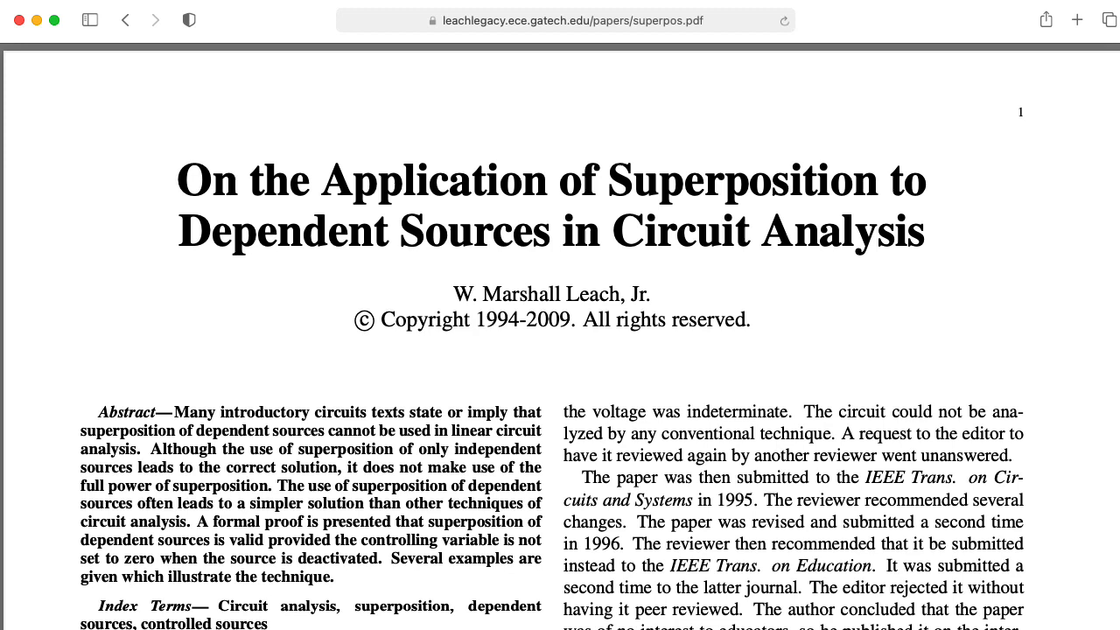
{"action": "scroll", "scroll_direction": "down", "scroll_amount": 3}
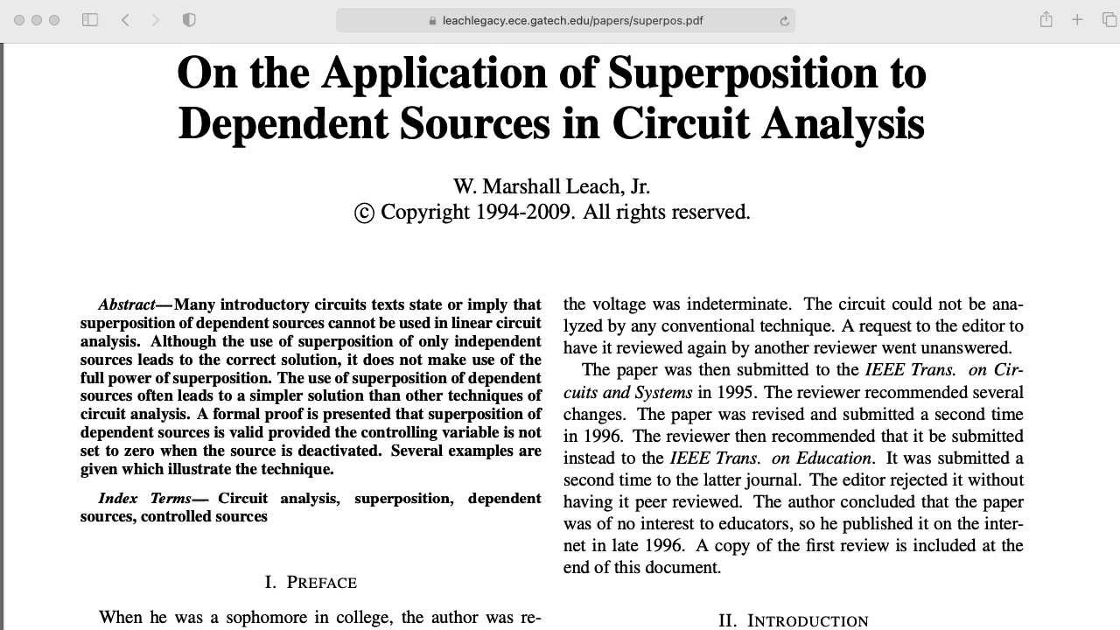
{"action": "scroll", "scroll_direction": "down", "scroll_amount": 3}
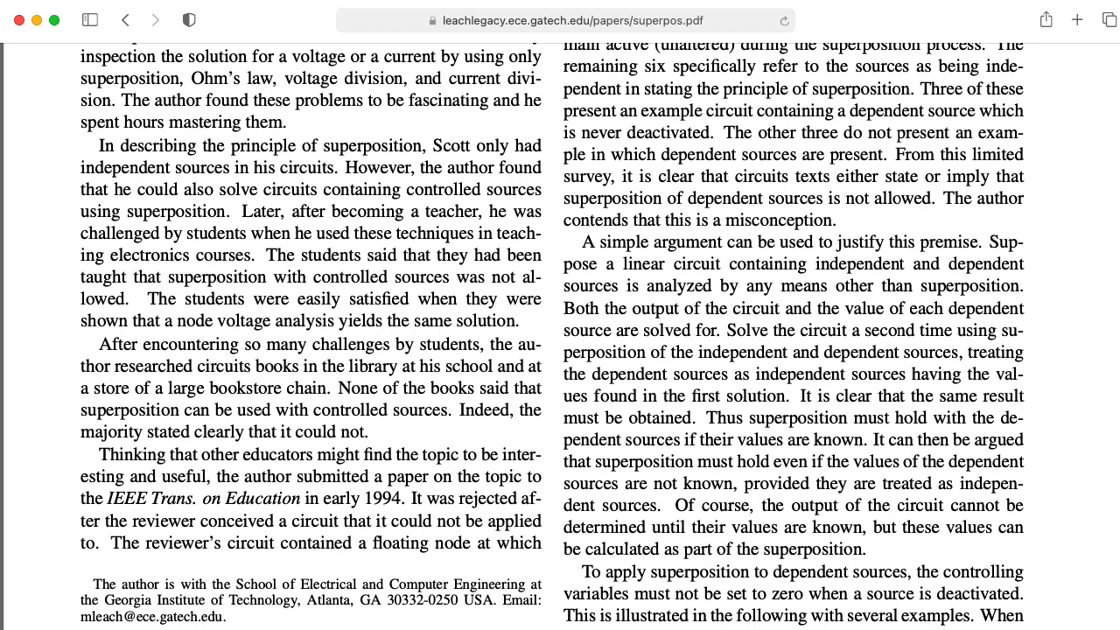
{"action": "scroll", "scroll_direction": "down", "scroll_amount": 3}
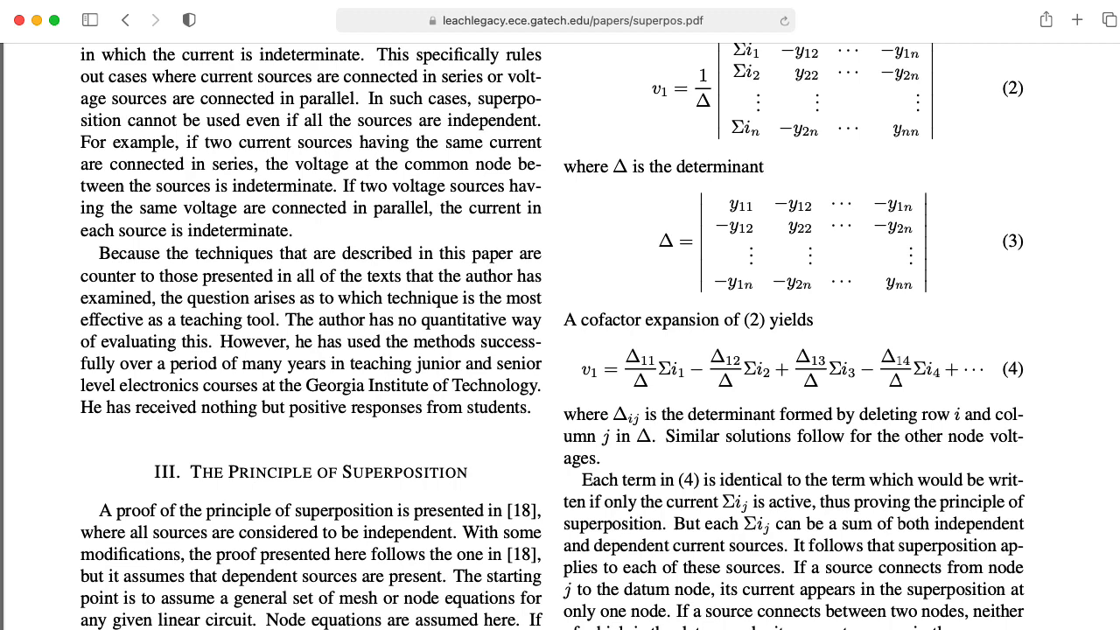
{"action": "scroll", "scroll_direction": "down", "scroll_amount": 3}
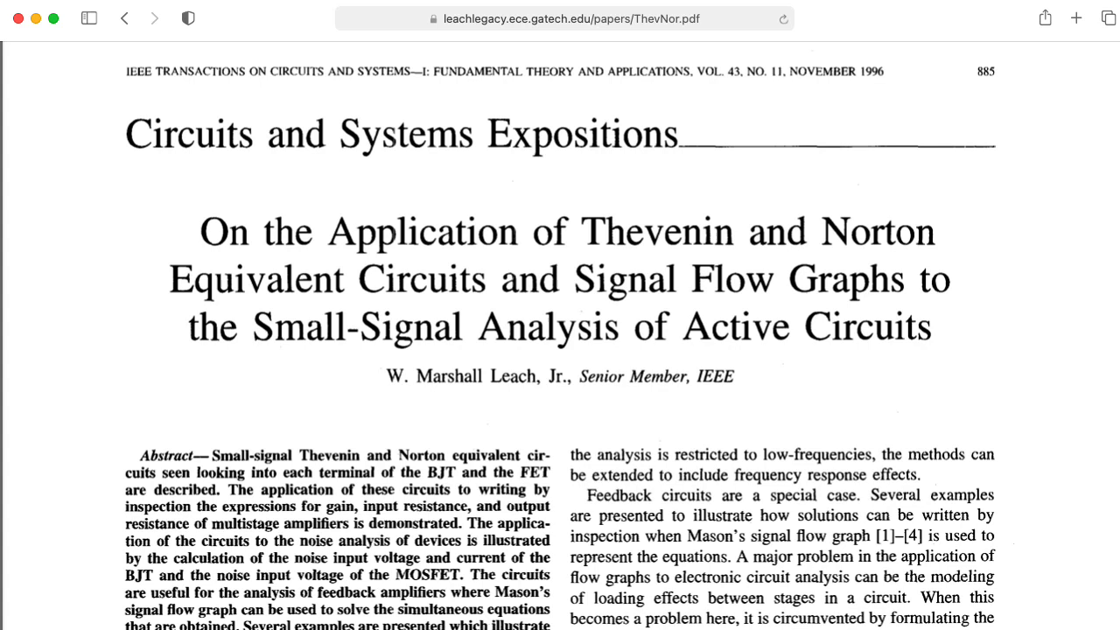
- Scroll through the first page of Leach's ThevNor.pdf on Thevenin and Norton equivalents
{"action": "scroll", "scroll_direction": "down", "scroll_amount": 3}
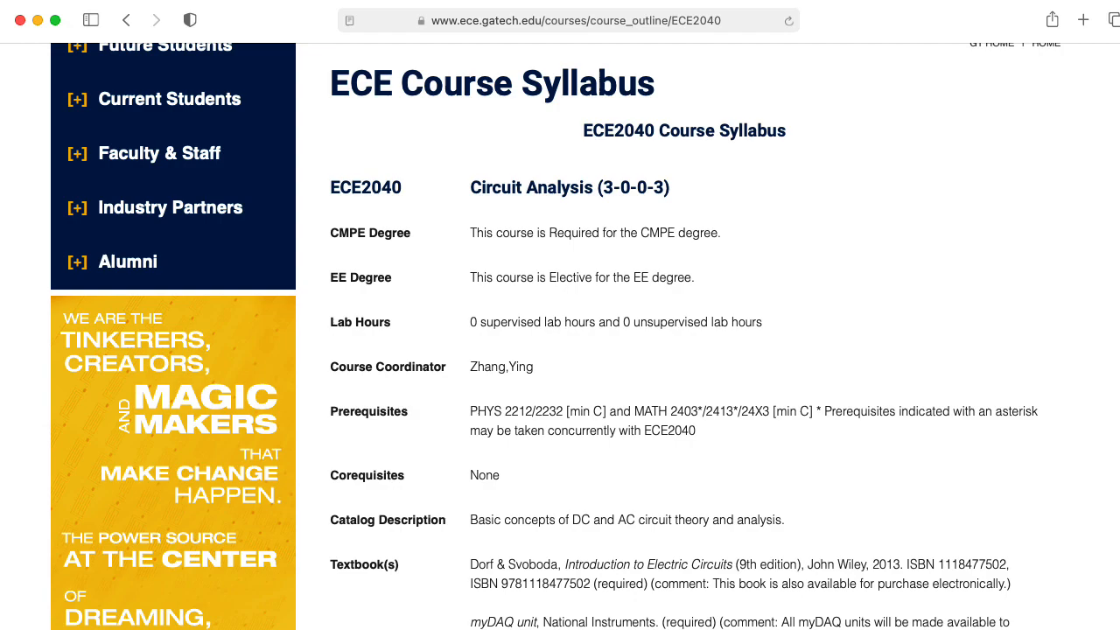
- Scroll the ECE2040 Circuit Analysis syllabus through prerequisites, catalog description and textbooks
{"action": "scroll", "scroll_direction": "down", "scroll_amount": 3}
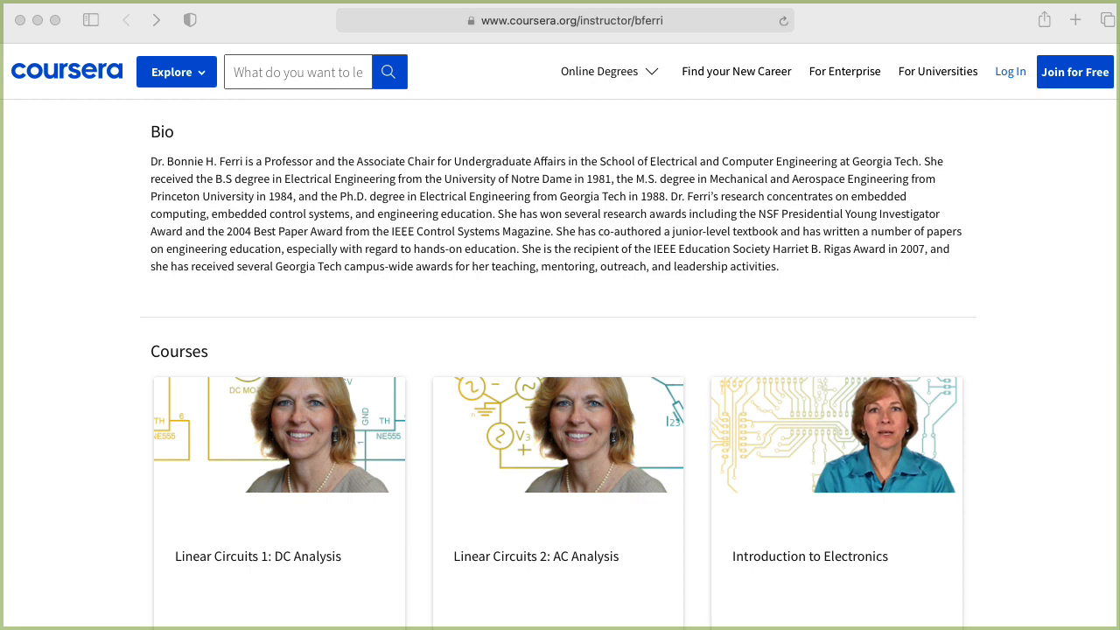
{"action": "mouse_move", "coordinate": [916, 453]}
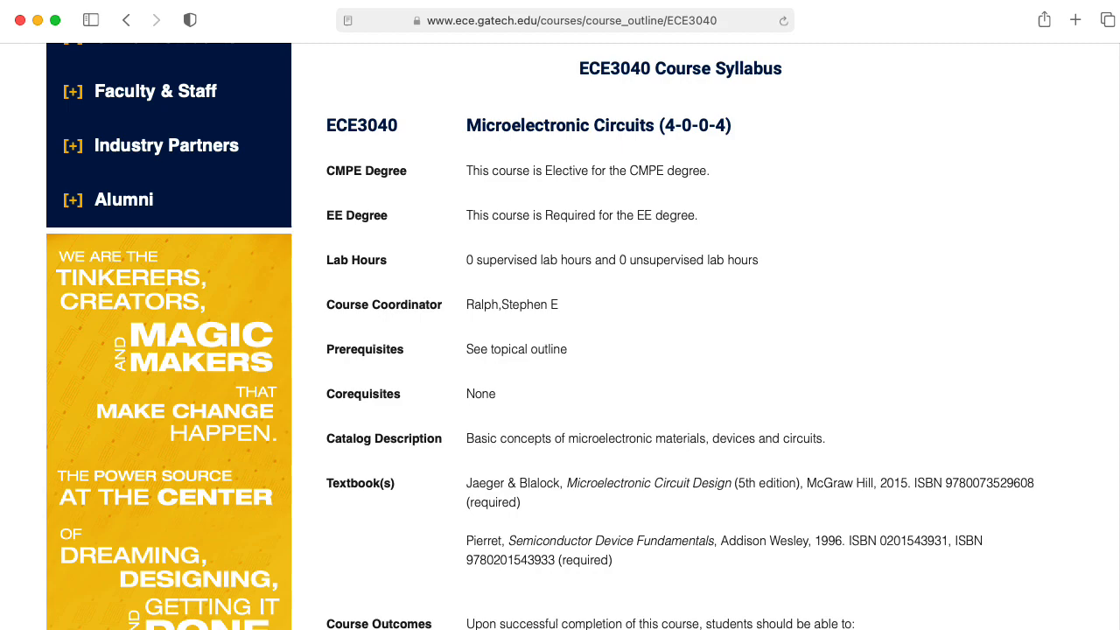
- Scroll the ECE3040 syllabus past course and student outcomes to the Topical Outline
{"action": "scroll", "scroll_direction": "down", "scroll_amount": 3}
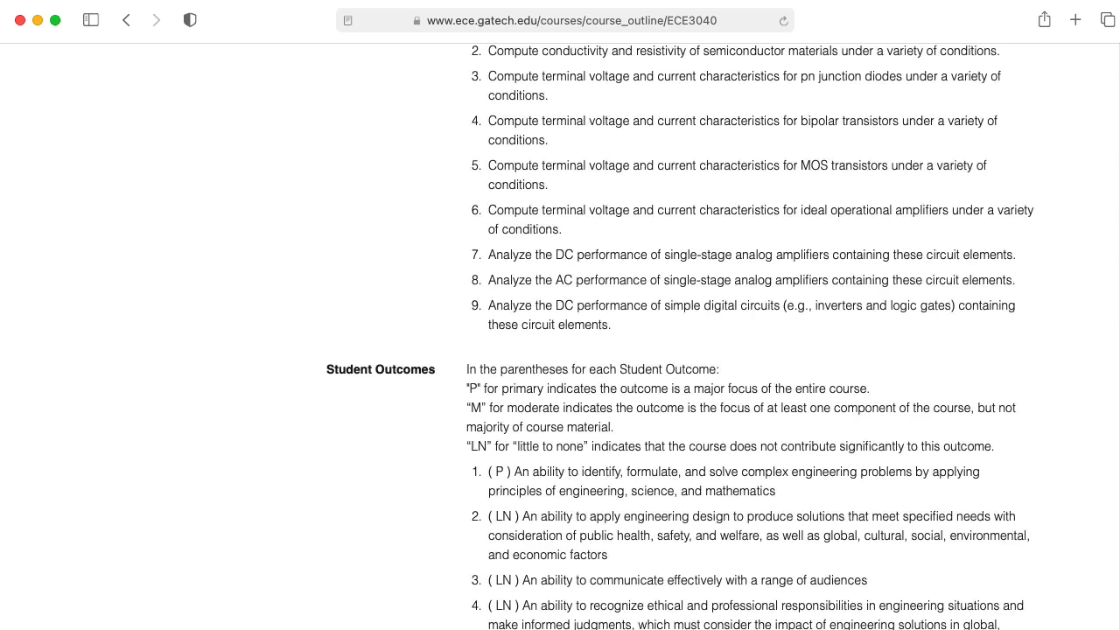
{"action": "scroll", "scroll_direction": "down", "scroll_amount": 3}
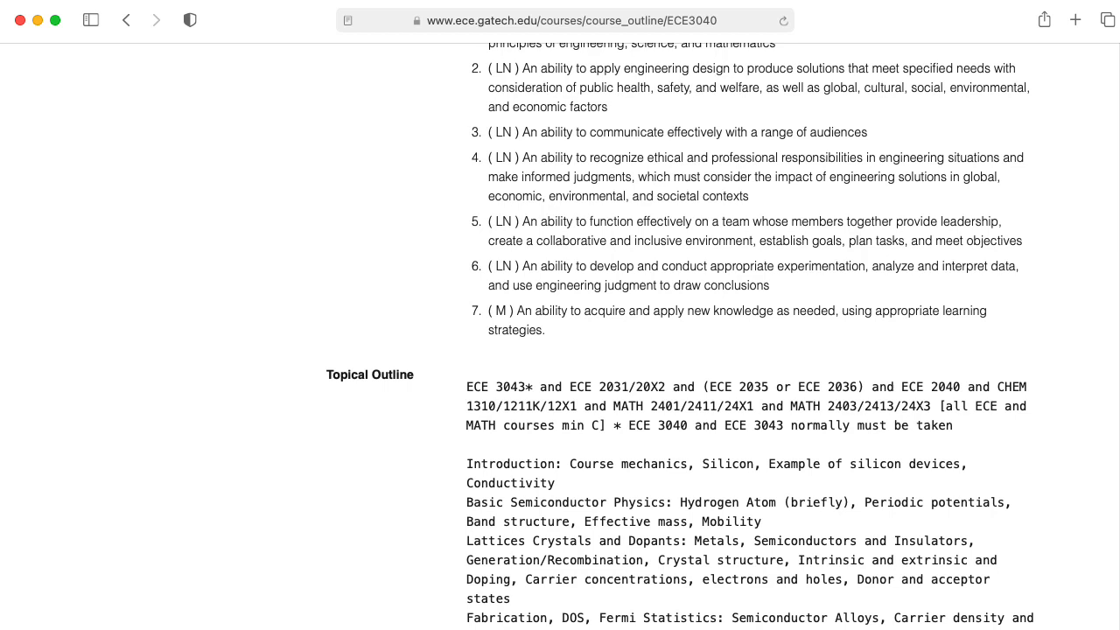
{"action": "scroll", "scroll_direction": "down", "scroll_amount": 3}
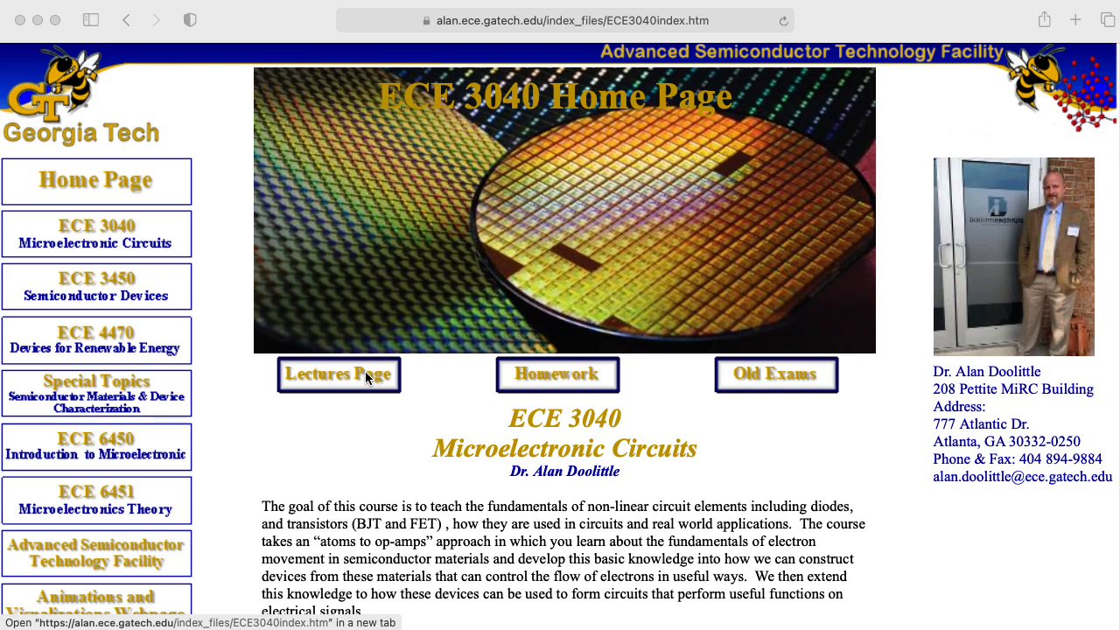
- Go from the ECE 3040 Home Page to the Lectures Page and view the numbered lecture list
{"action": "left_click", "coordinate": [339, 374]}
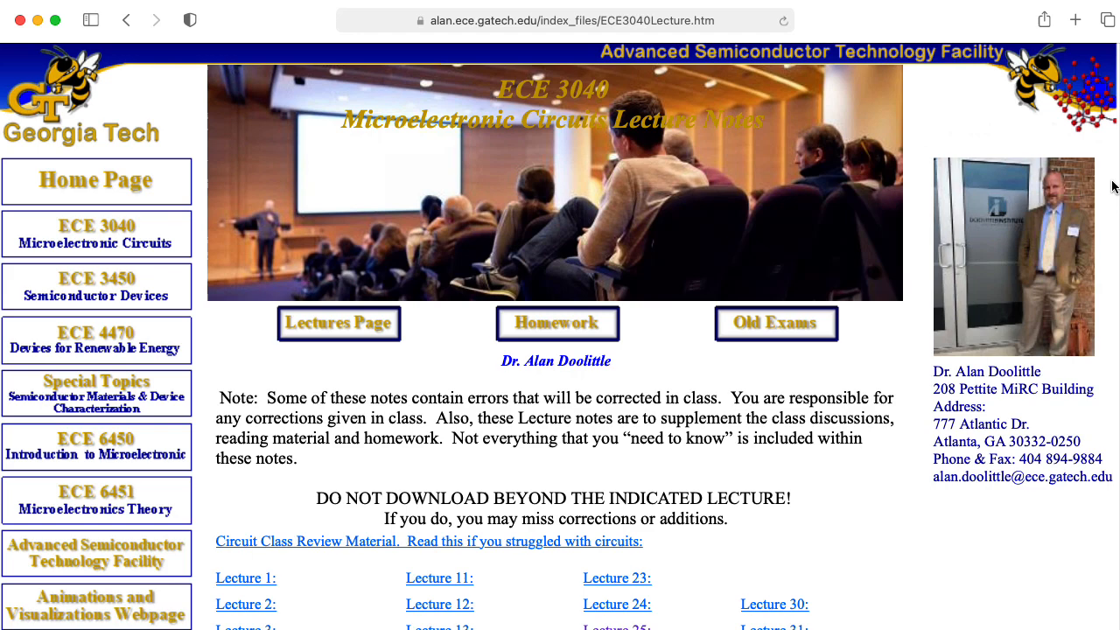
{"action": "scroll", "scroll_direction": "down", "scroll_amount": 3}
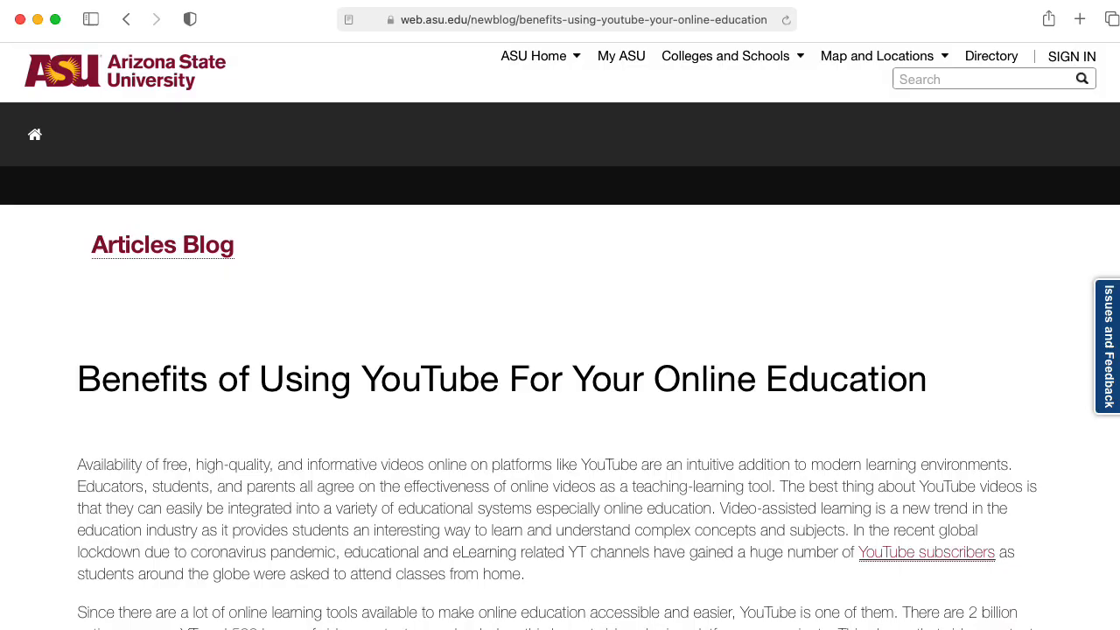
- Scroll into the opening paragraphs of the ASU YouTube-for-online-education article
{"action": "scroll", "scroll_direction": "down", "scroll_amount": 3}
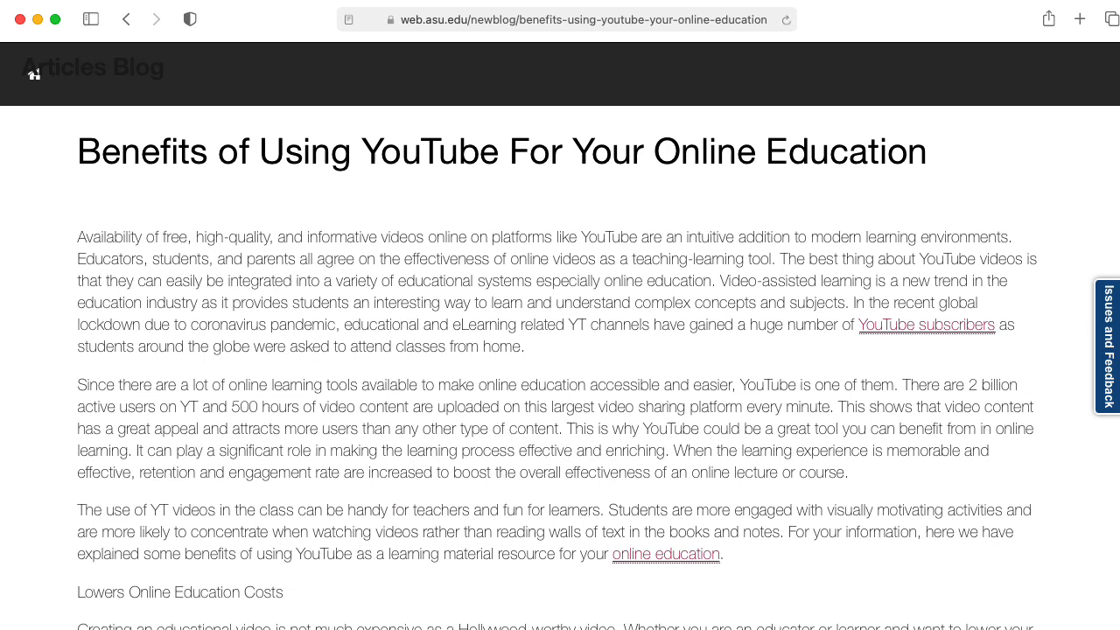